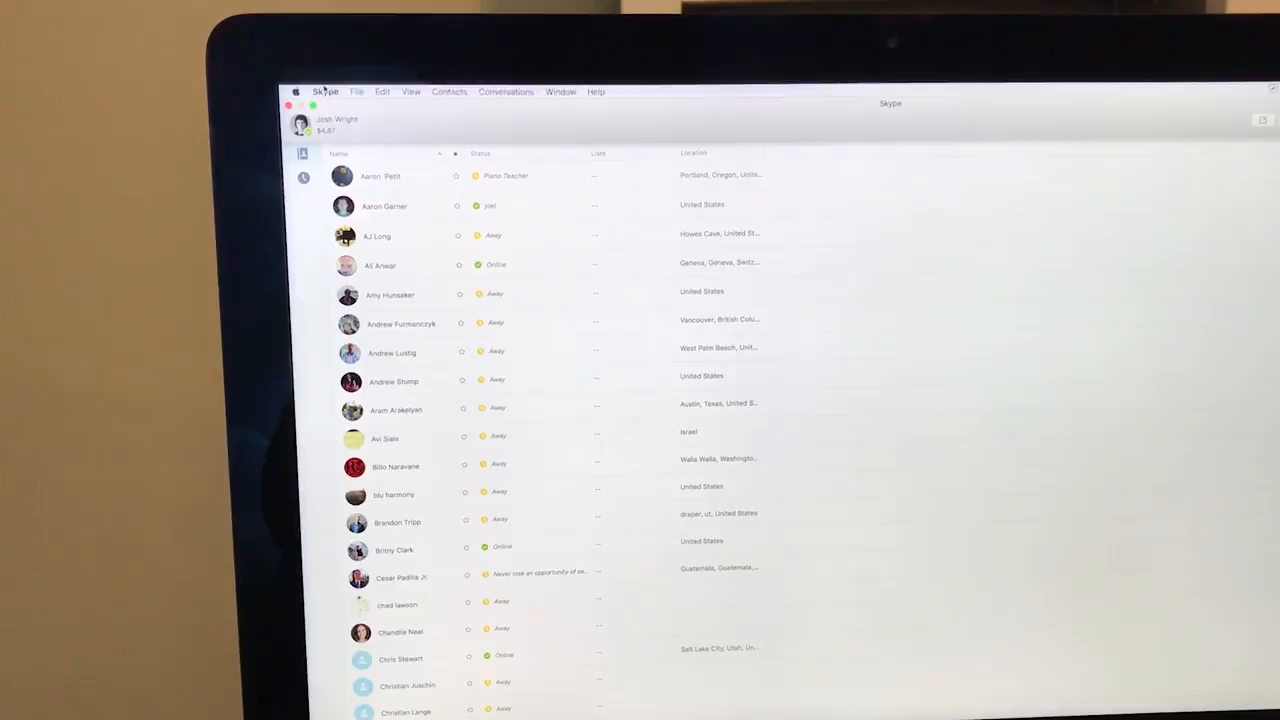
Reveal the Skype application menu with its preferences and update commands
click(326, 92)
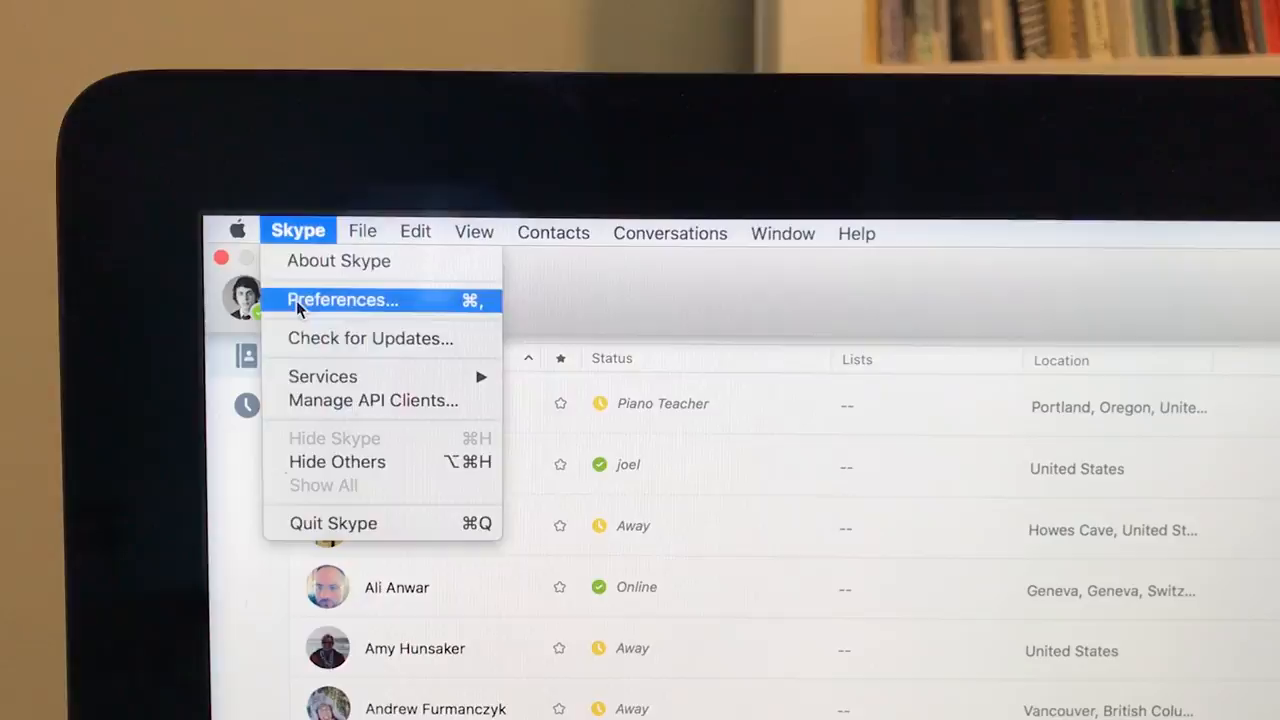
Show the Audio/Video preferences with Yeti Stereo Microphone input and built-in speaker output
click(342, 300)
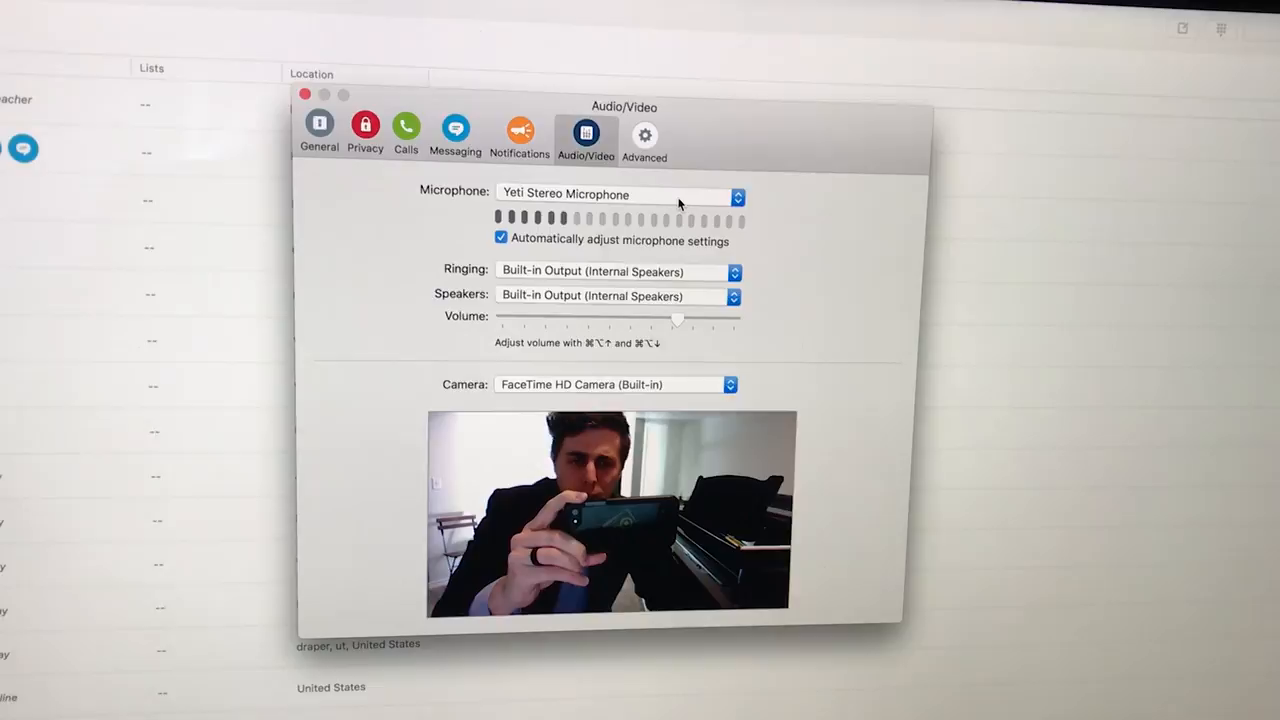